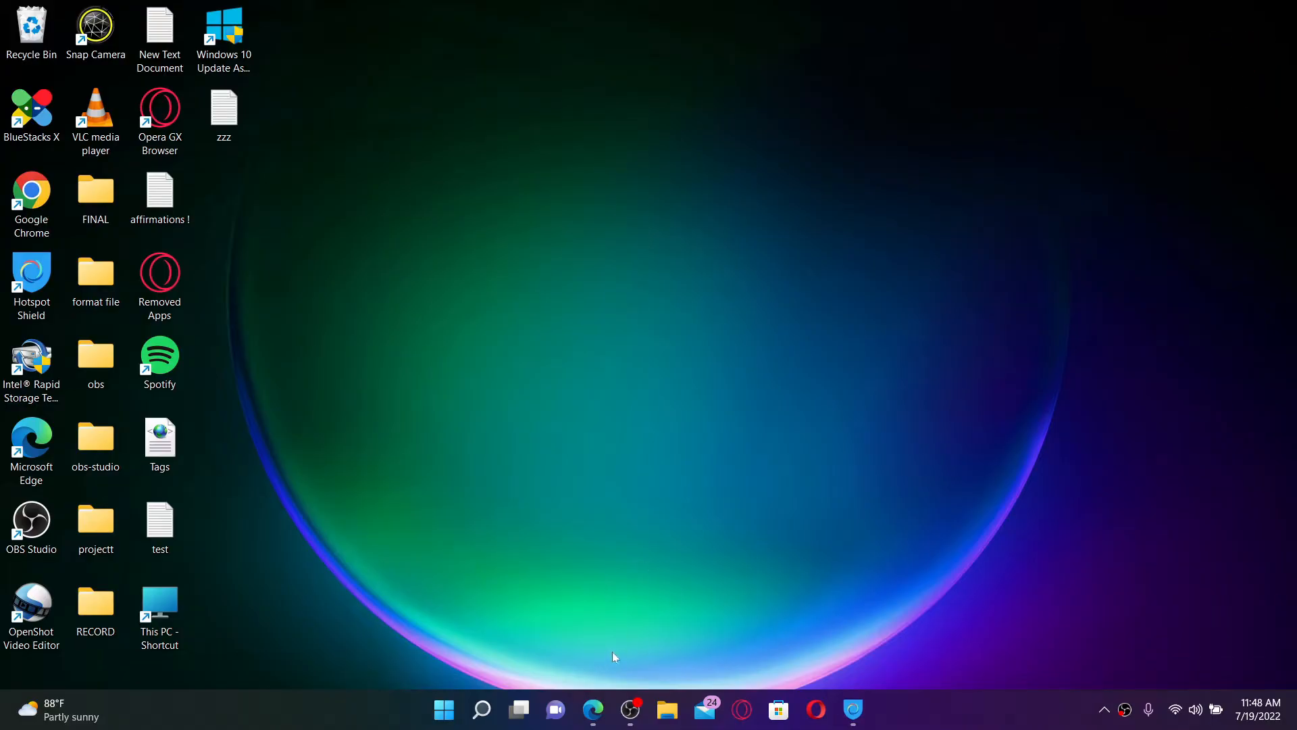
left_click(592, 709)
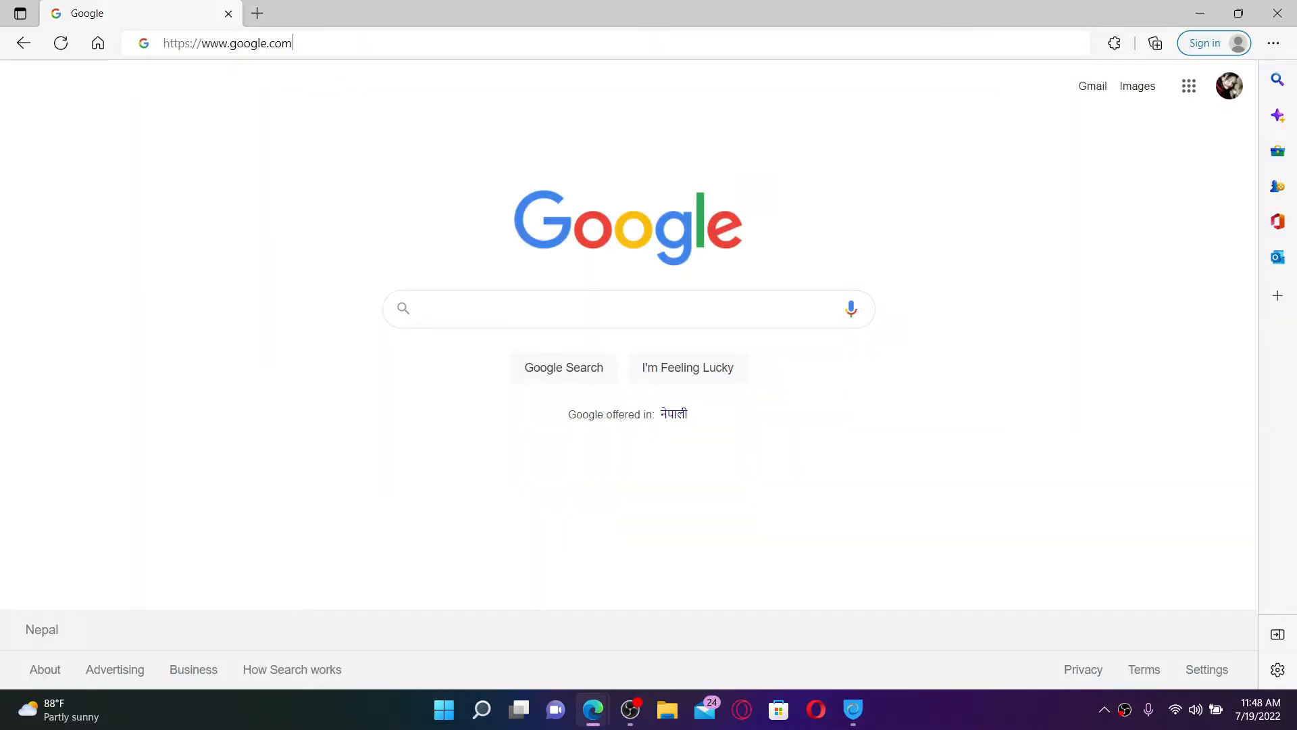
type("www")
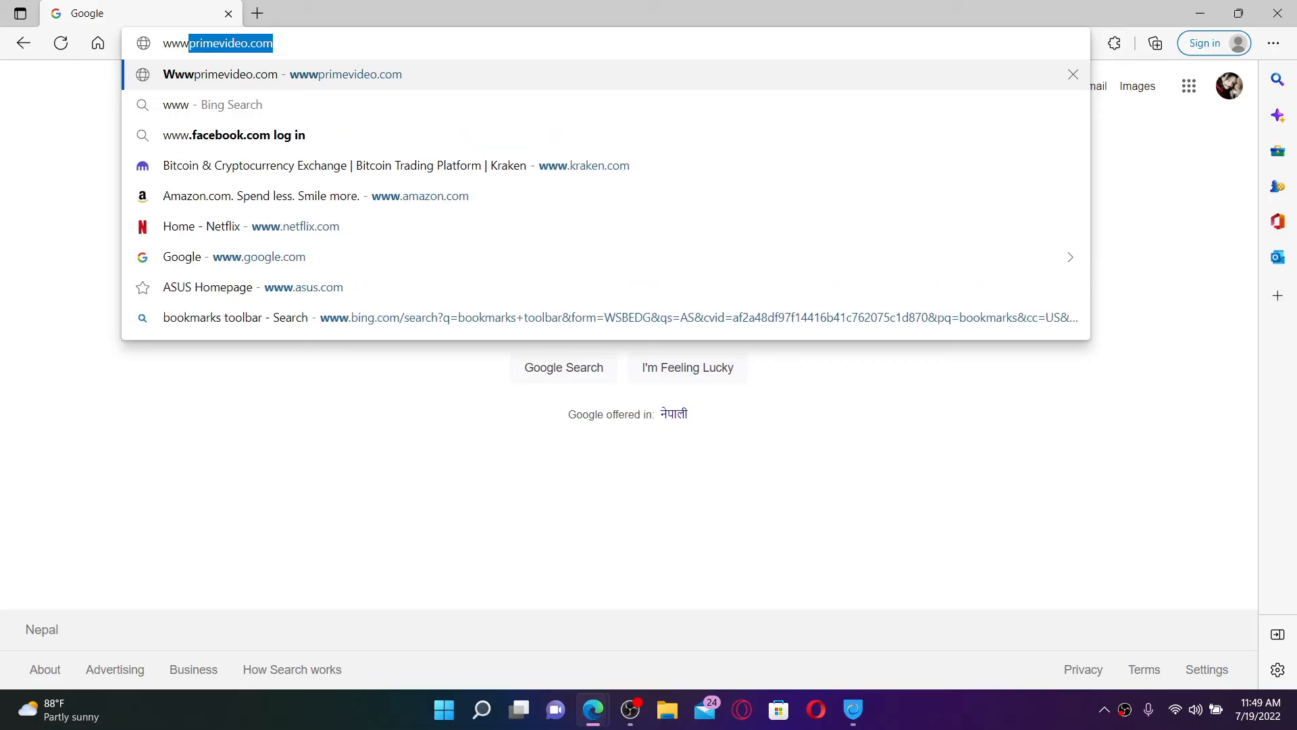
type("www.coinbase.com")
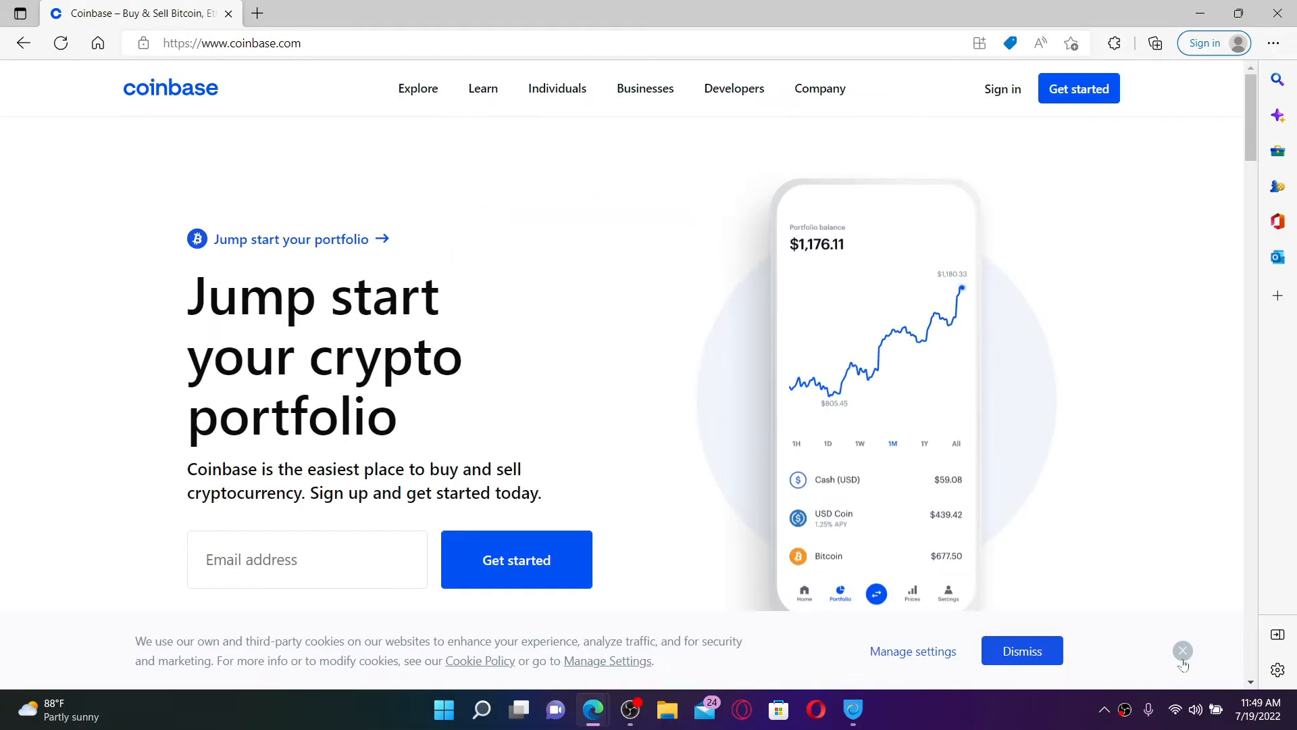
Dismiss the cookie notice, start sign-in and submit the 'roopadul...' account email to continue.
left_click(1183, 650)
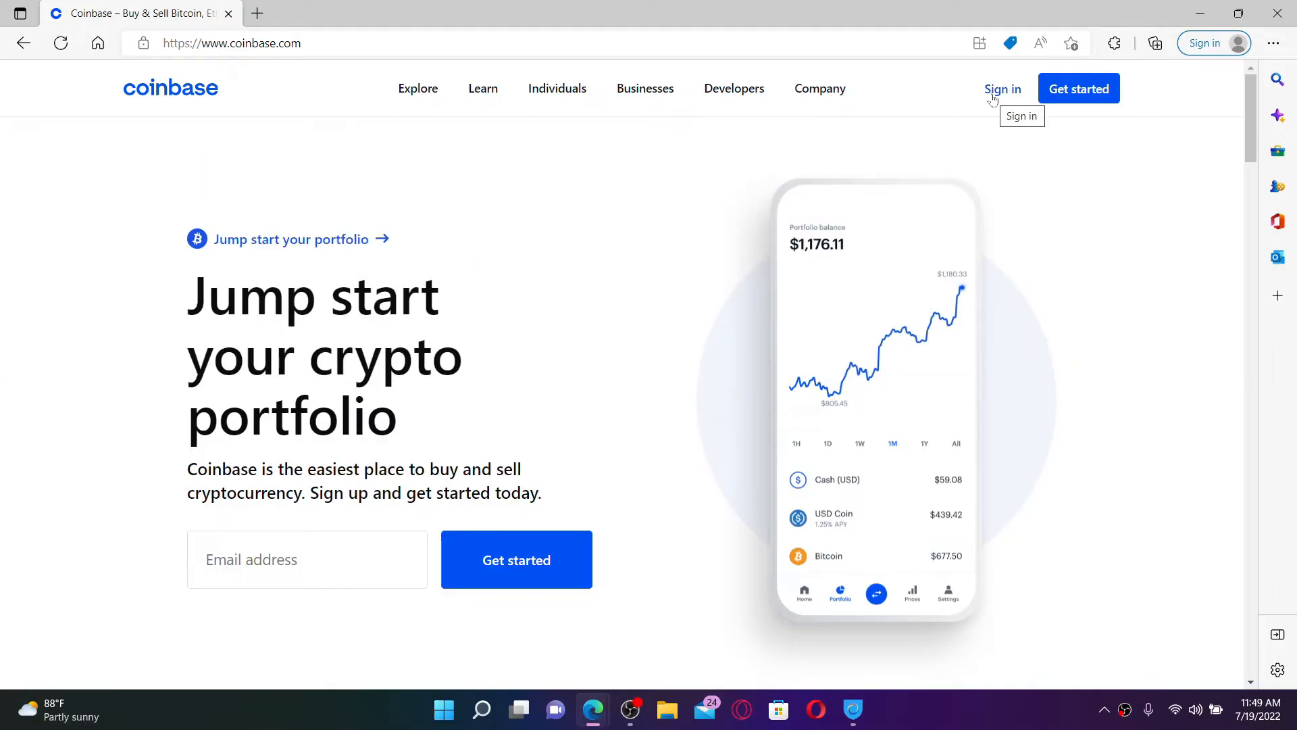
mouse_move(999, 100)
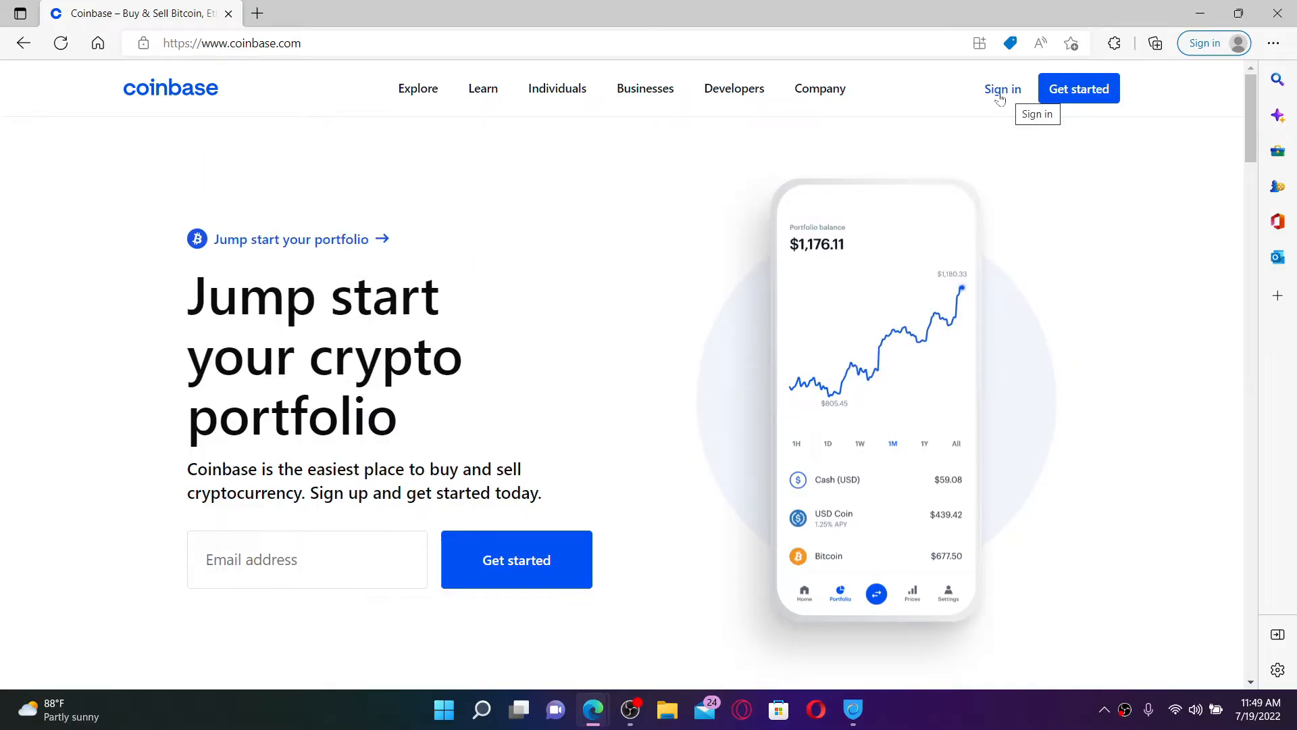
left_click(1003, 89)
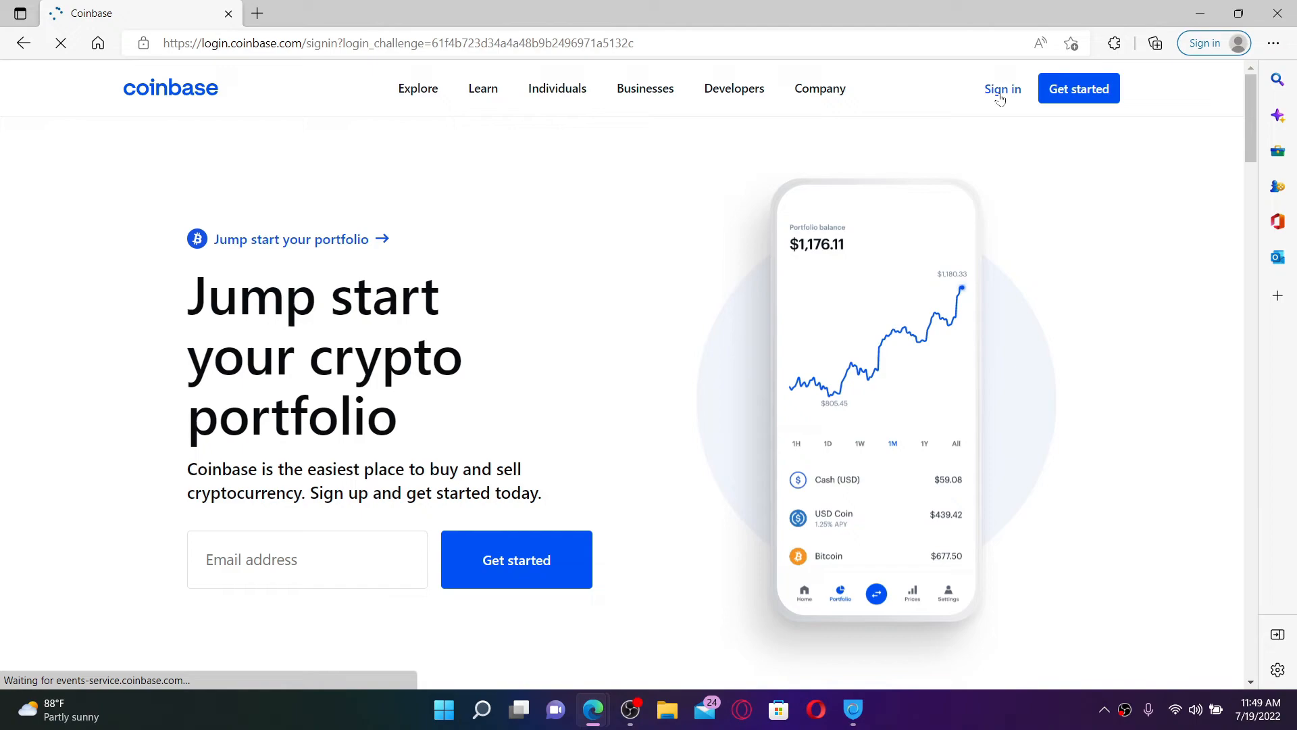
left_click(1003, 89)
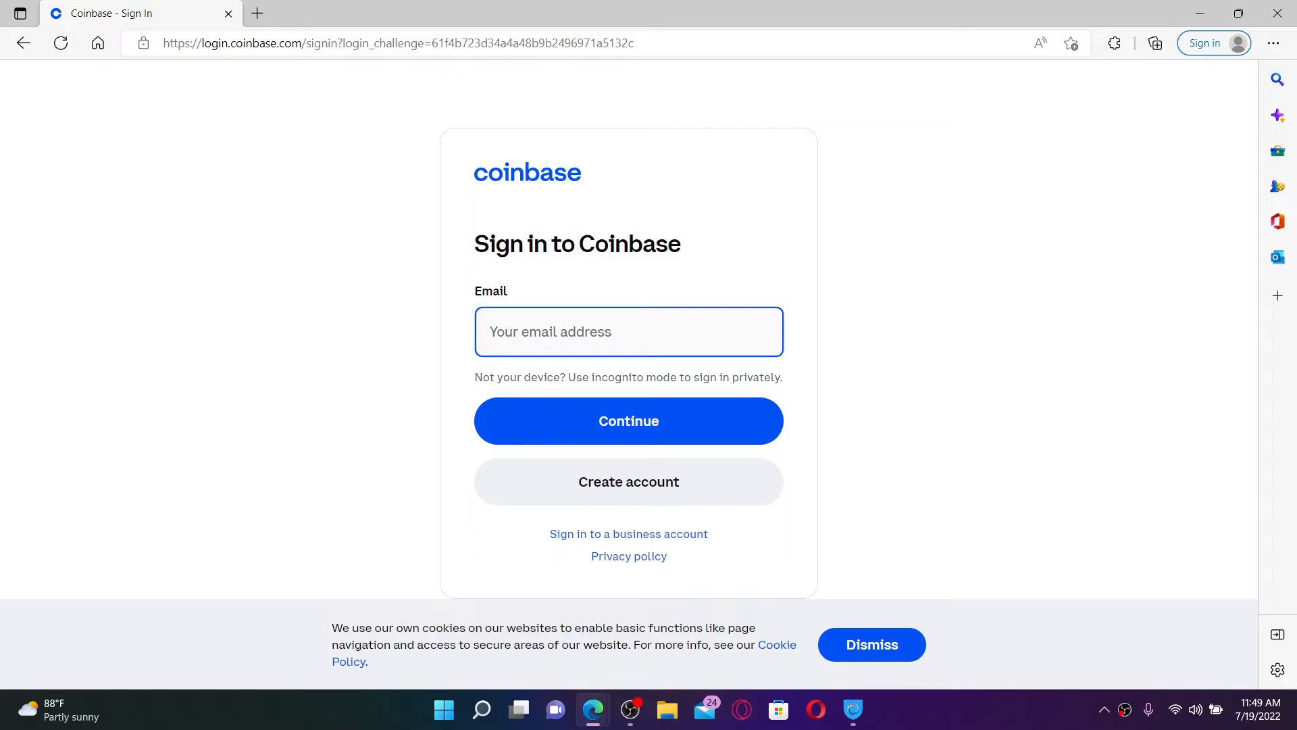
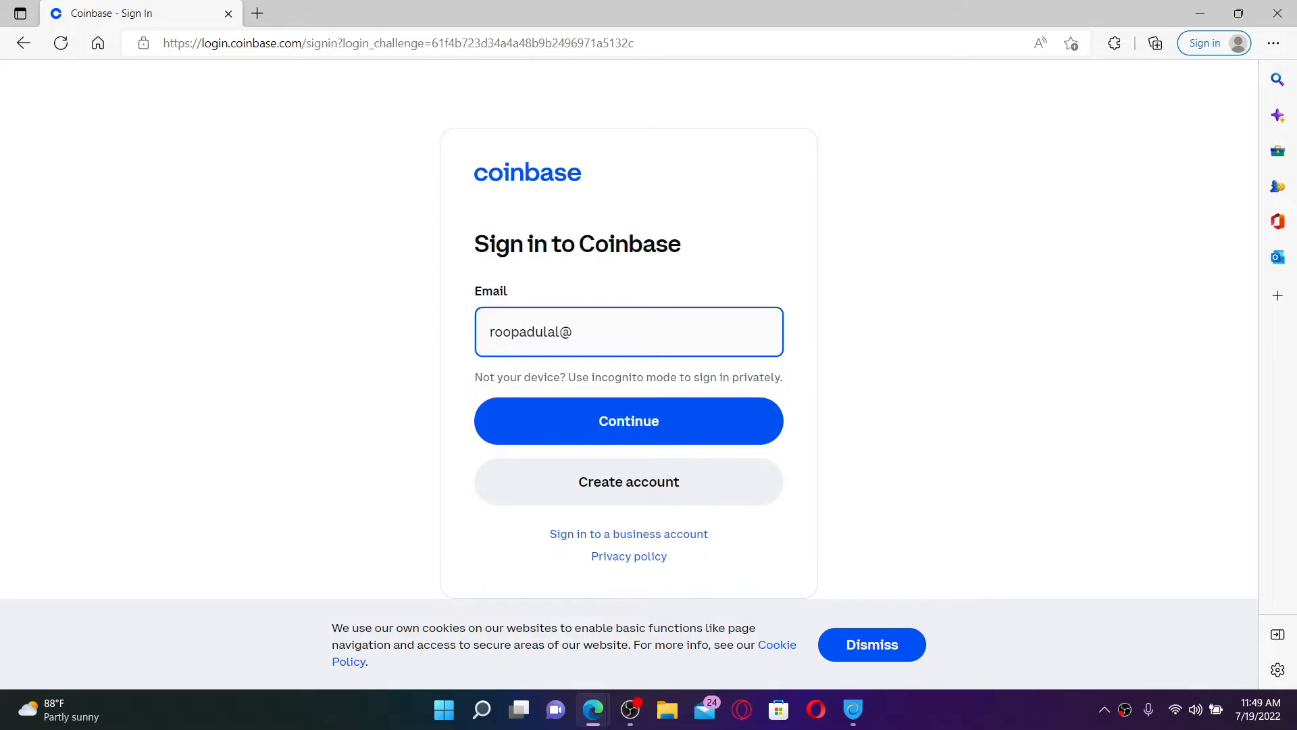
left_click(628, 421)
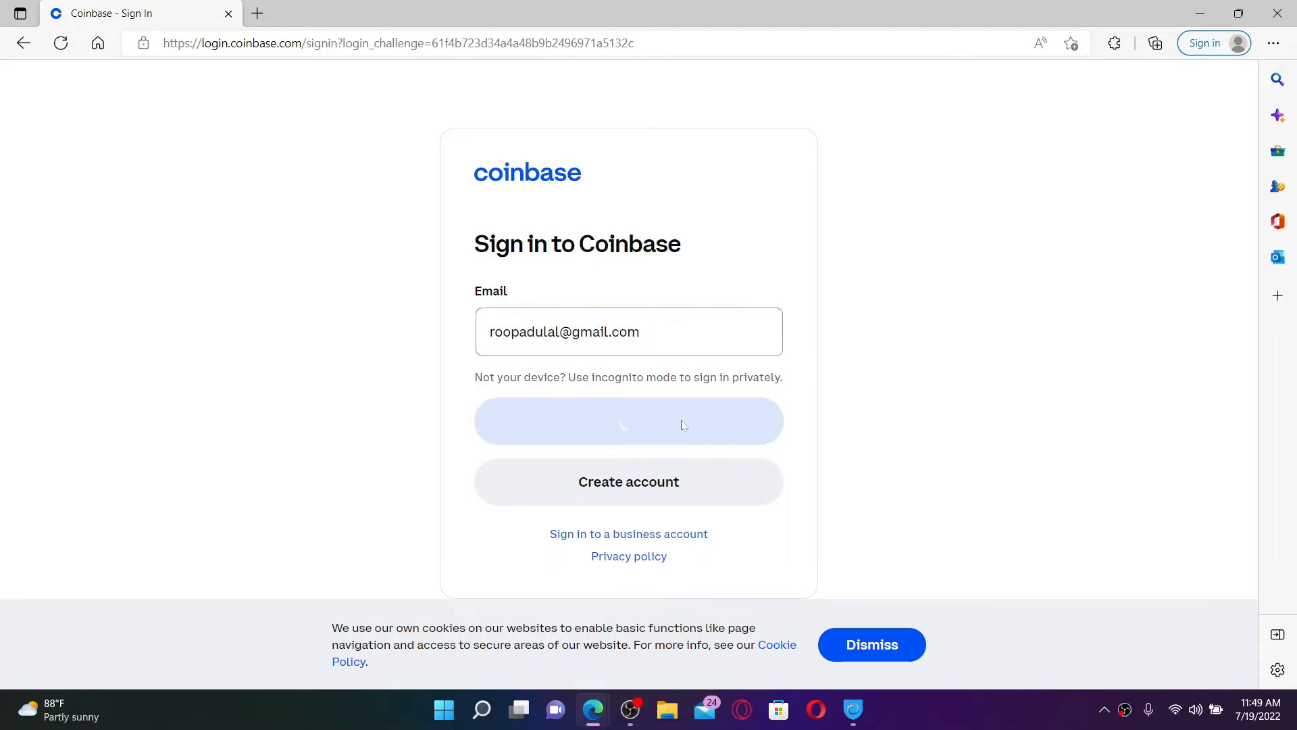
left_click(629, 421)
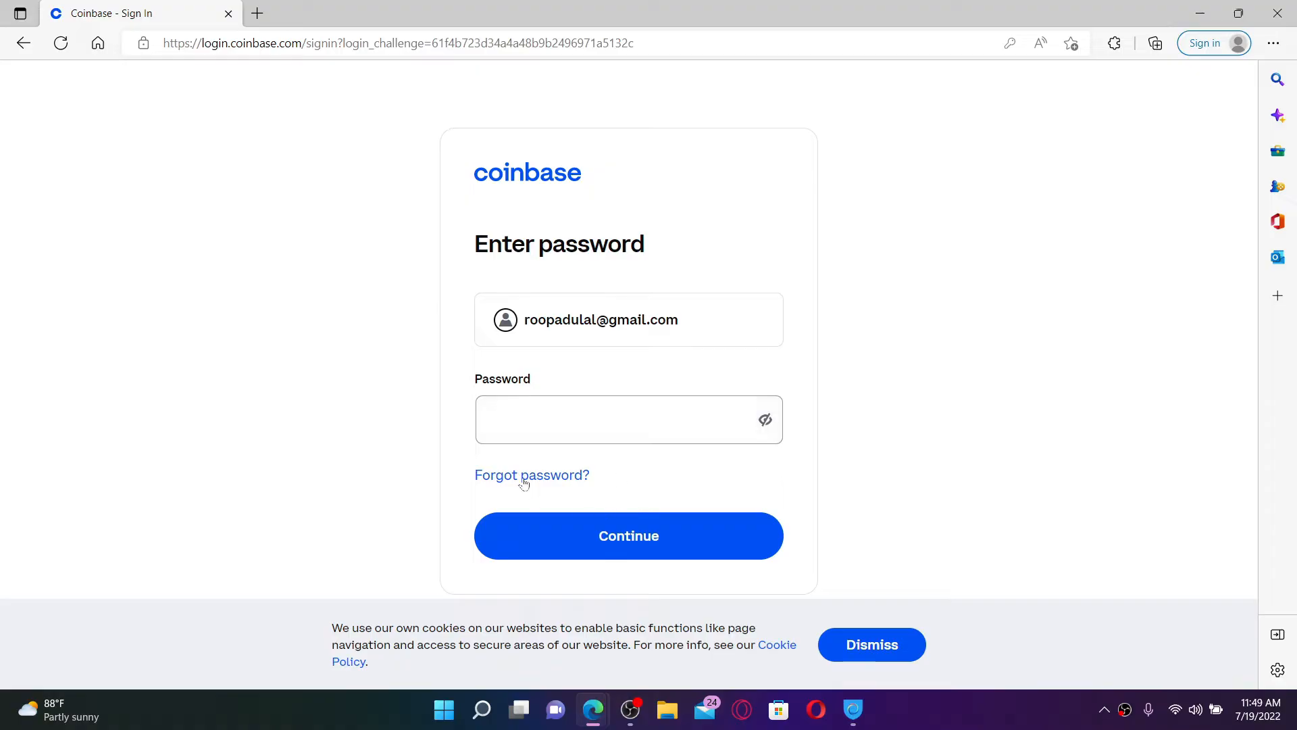
left_click(533, 475)
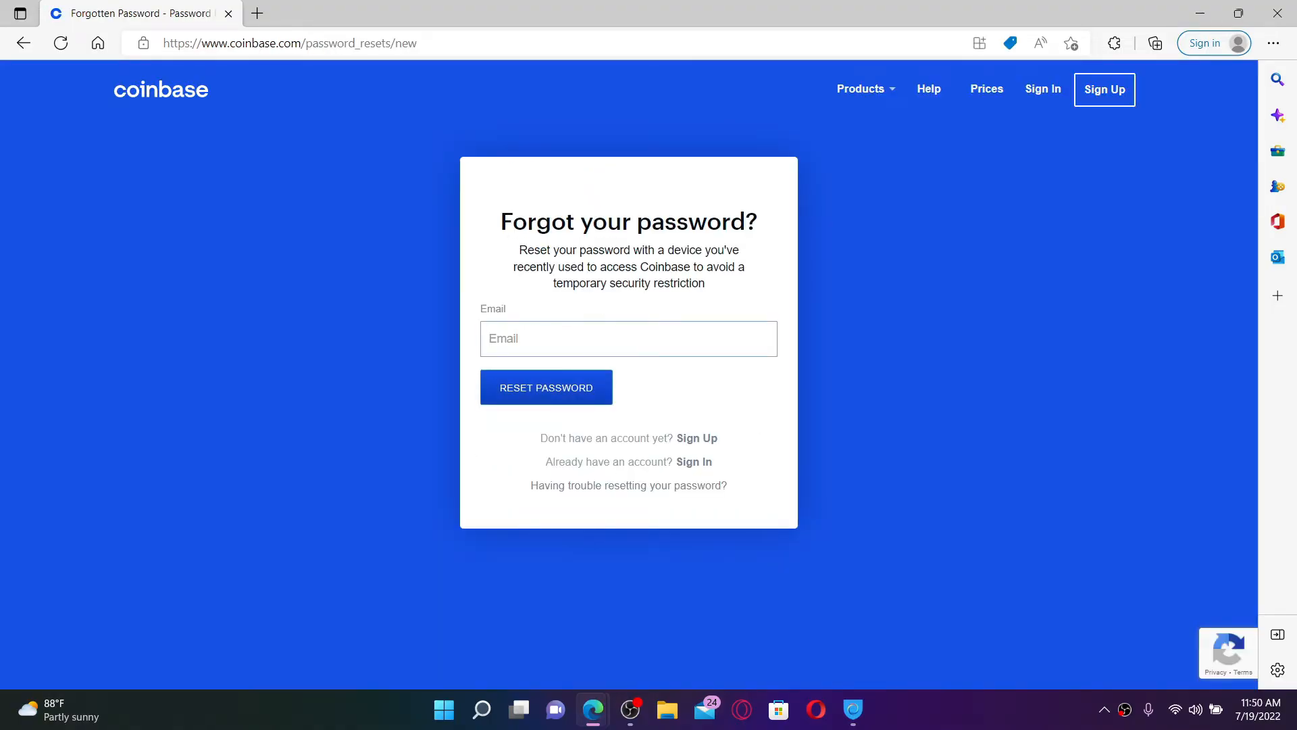
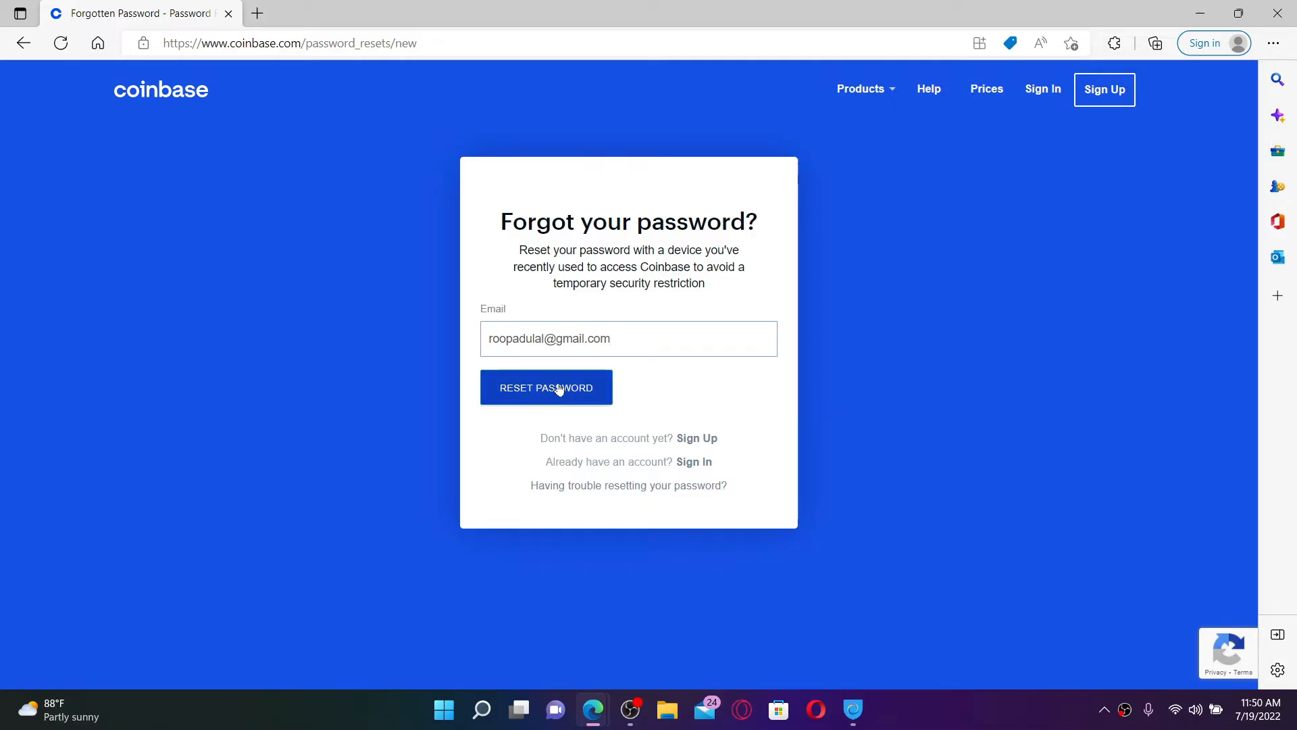
left_click(259, 12)
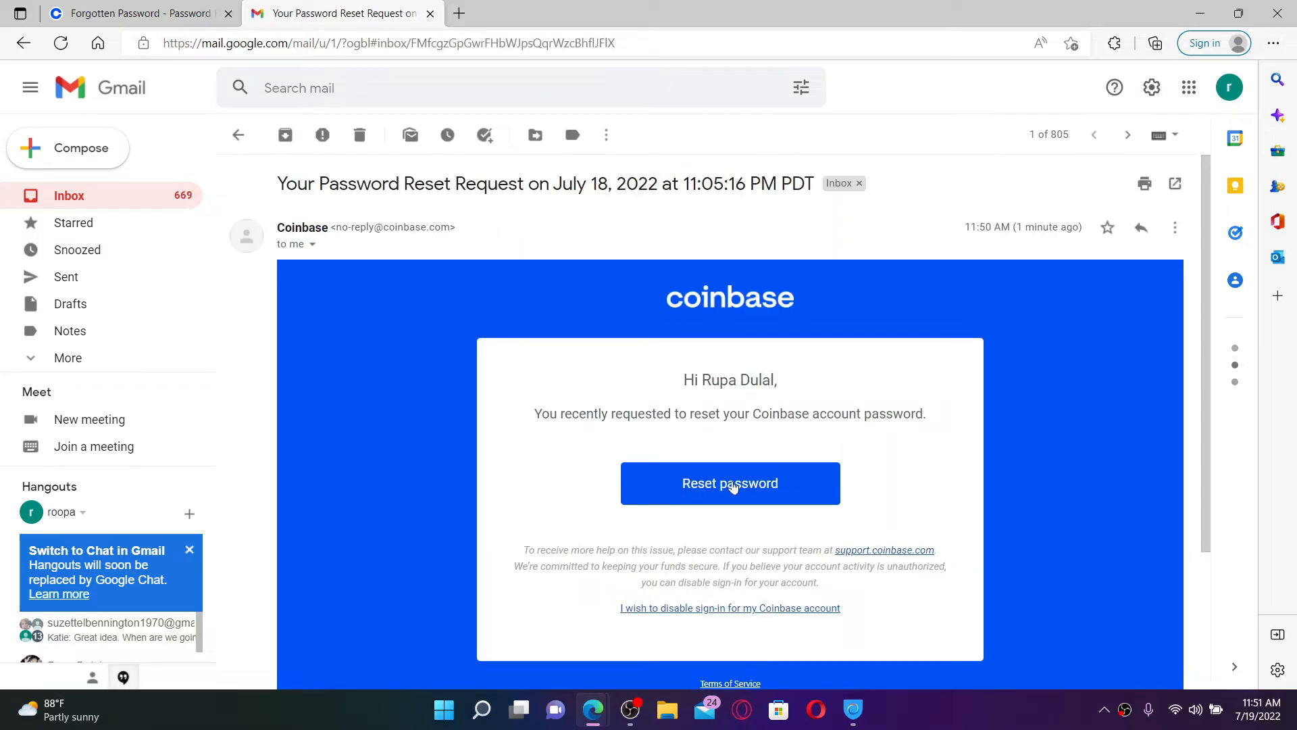
Follow the emailed reset link, enter and confirm the new password, and update it.
left_click(730, 482)
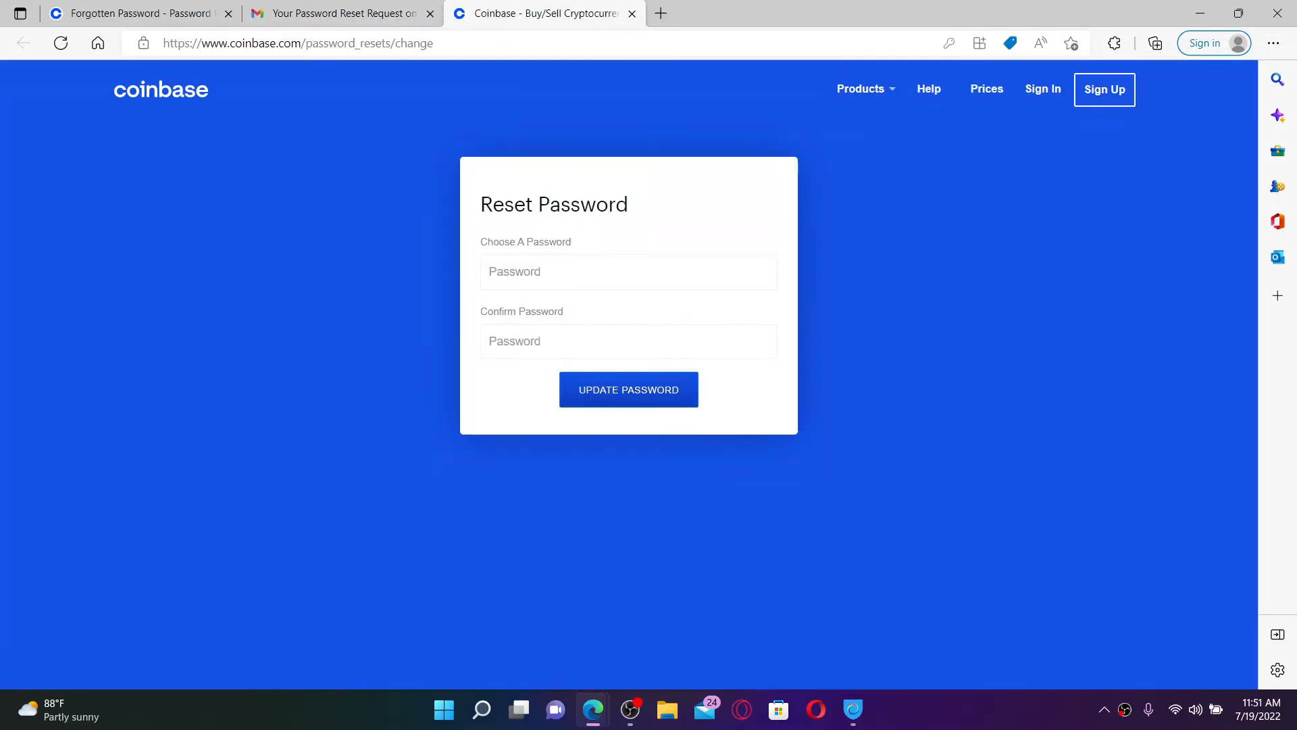
left_click(628, 271)
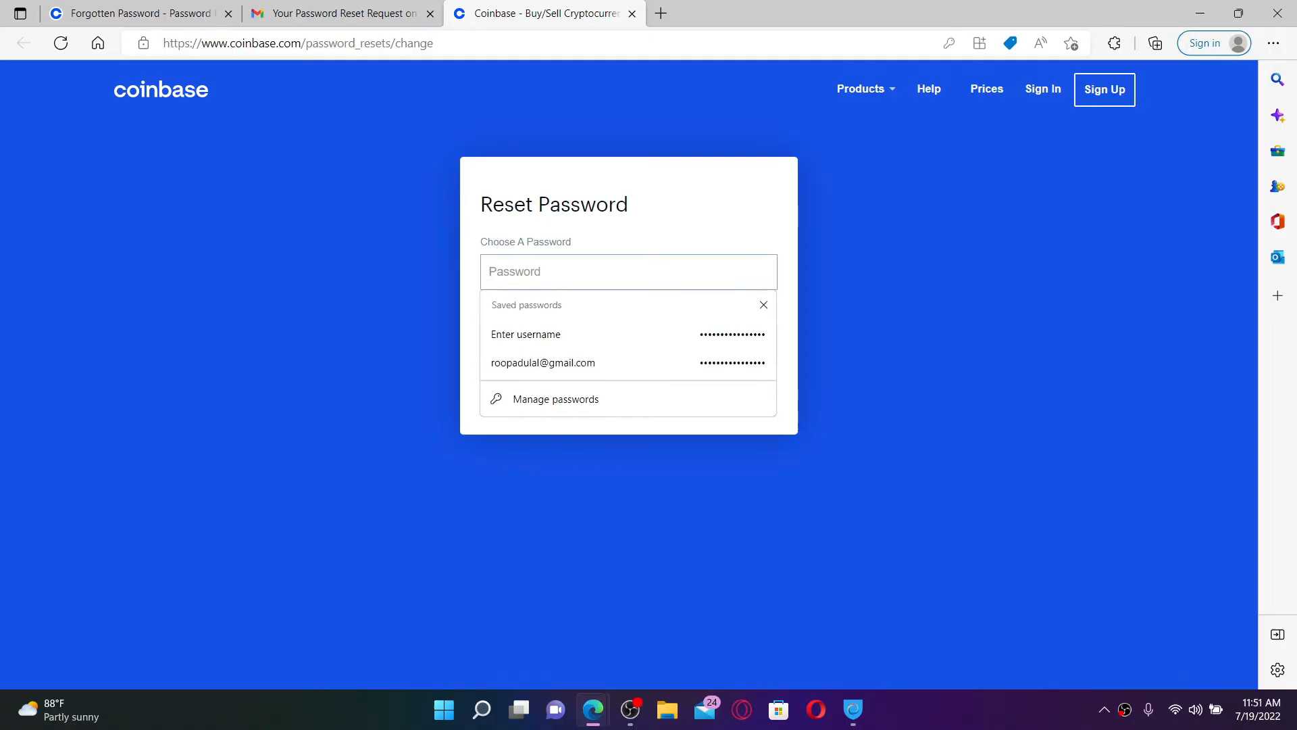
type("•••")
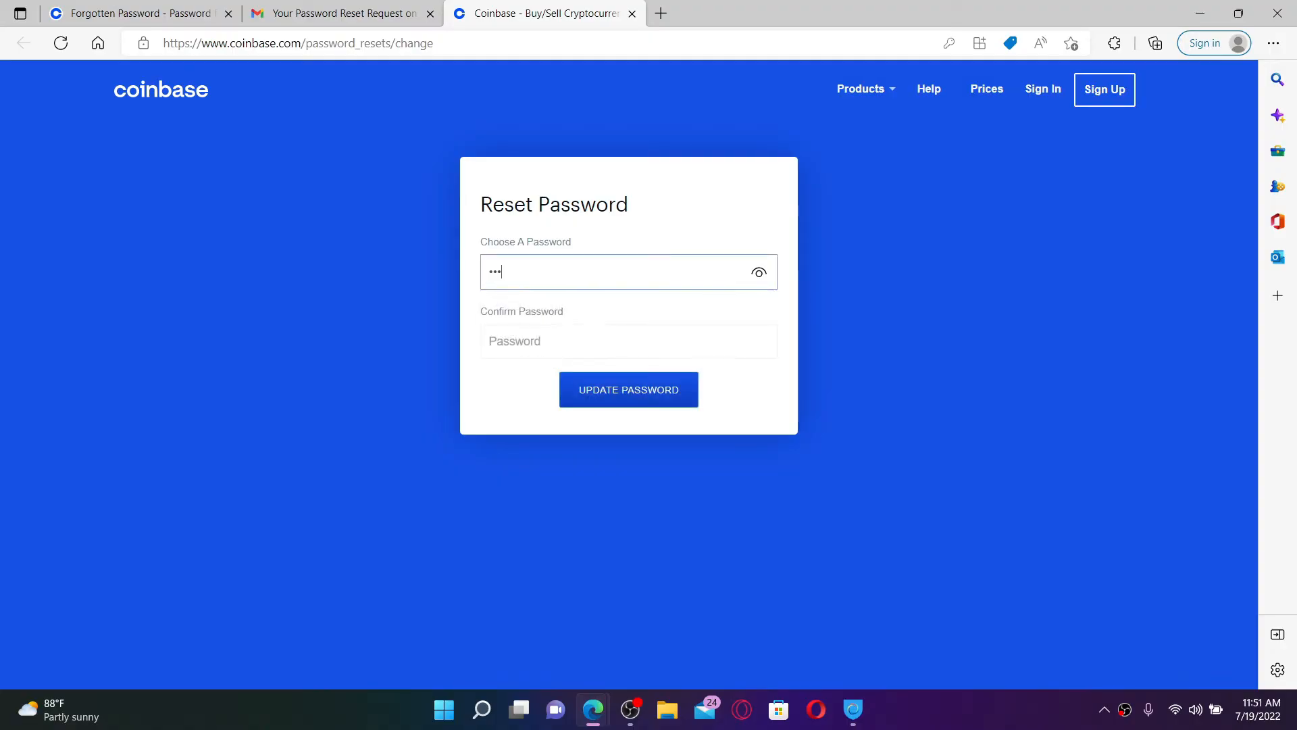
left_click(628, 341)
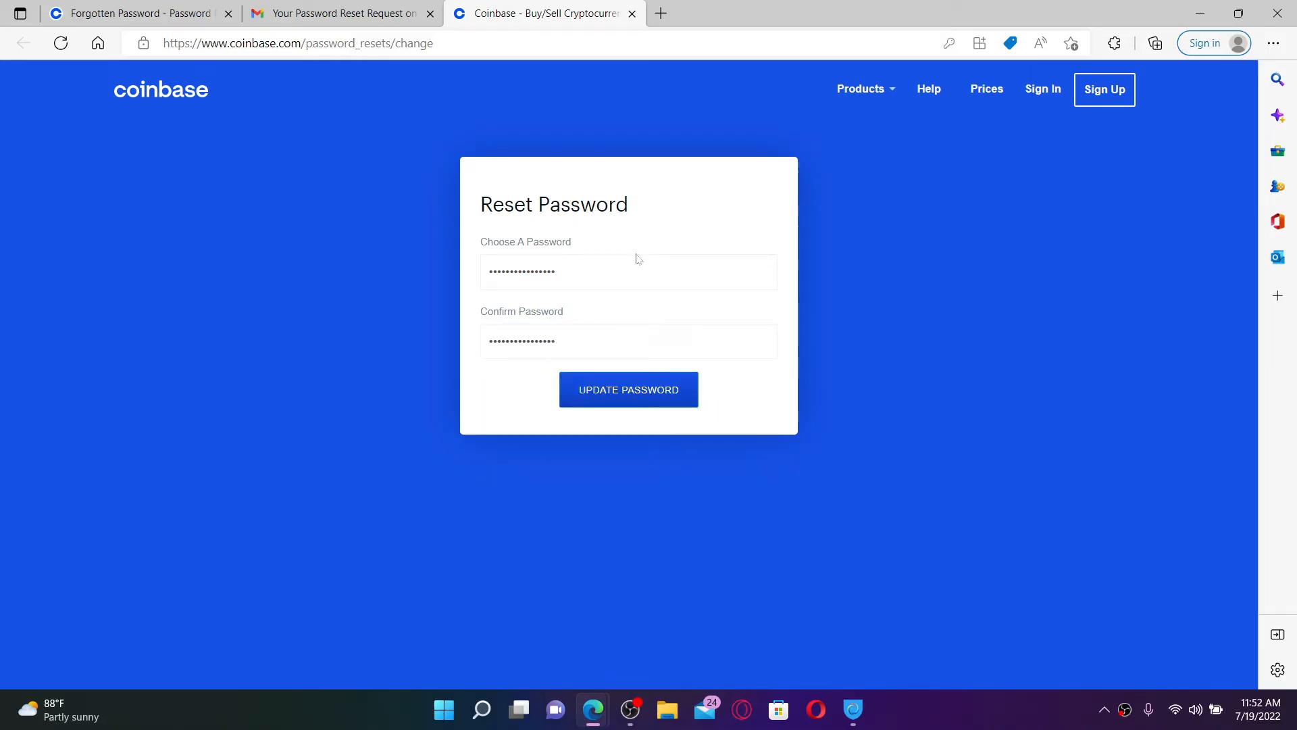
mouse_move(638, 398)
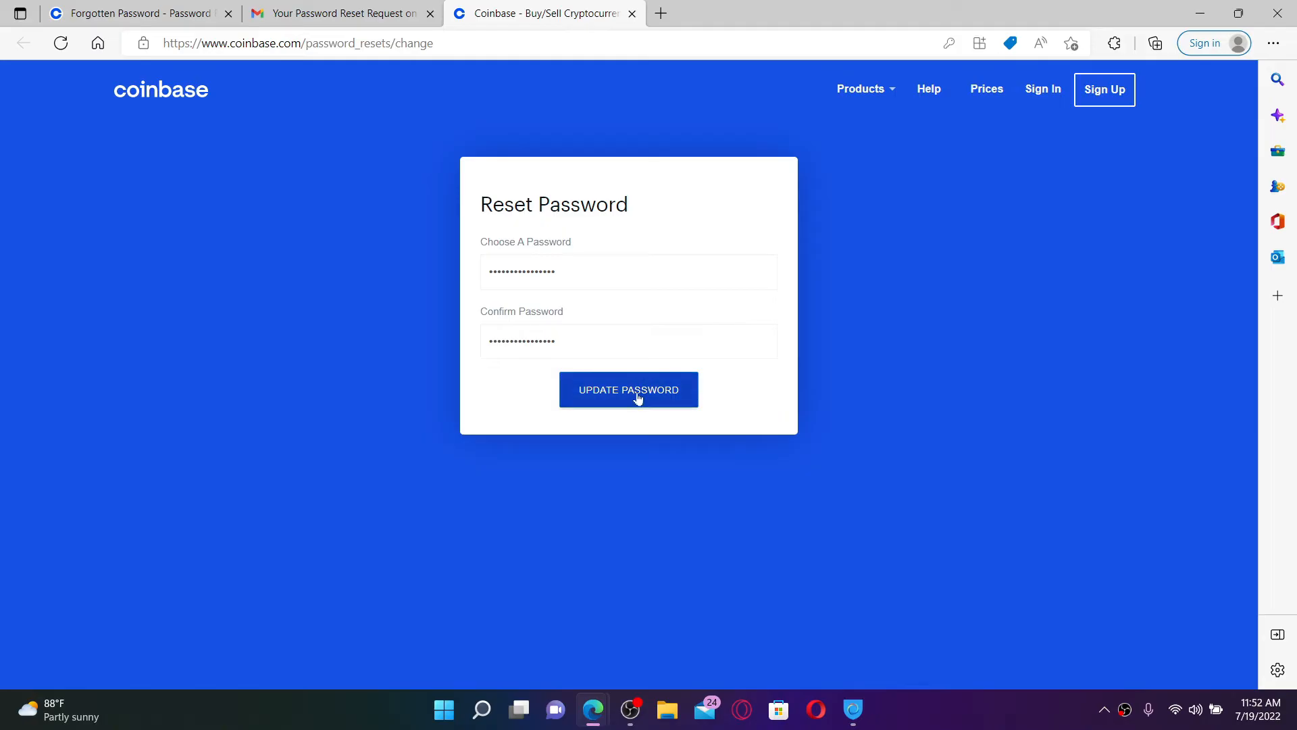
left_click(629, 389)
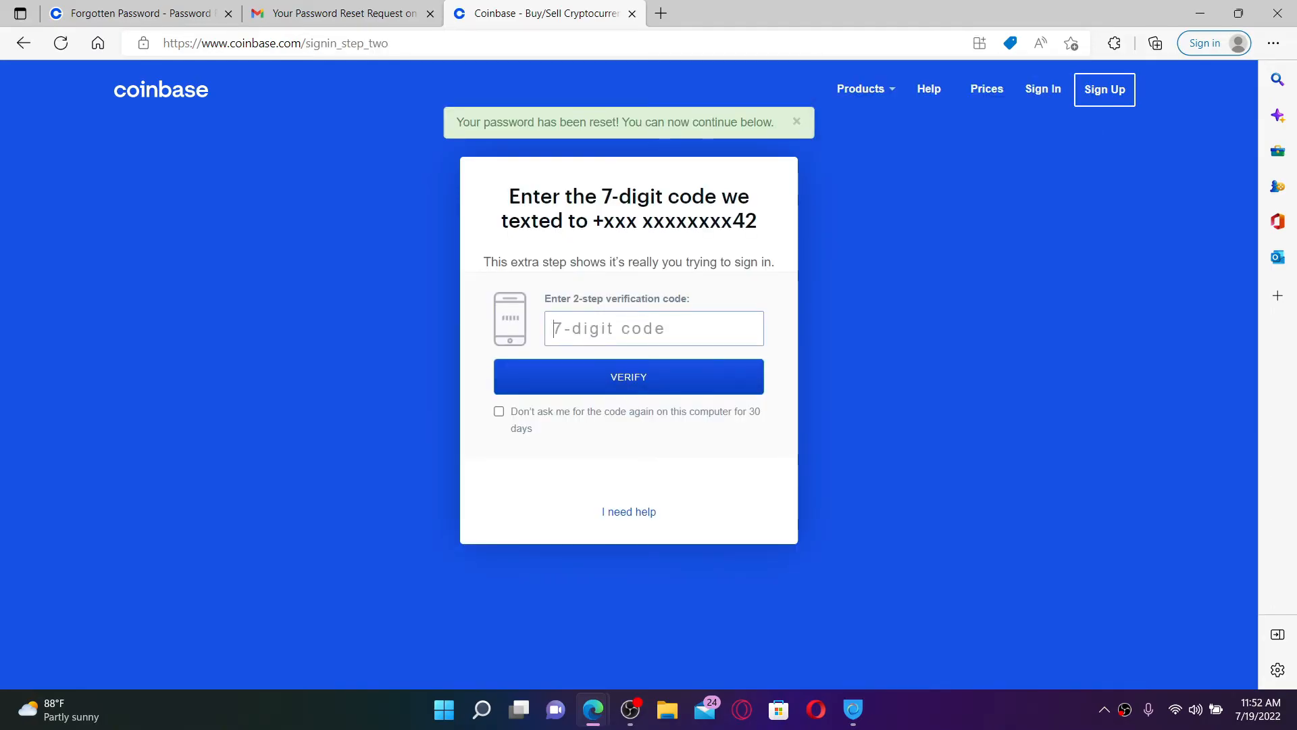
left_click(628, 375)
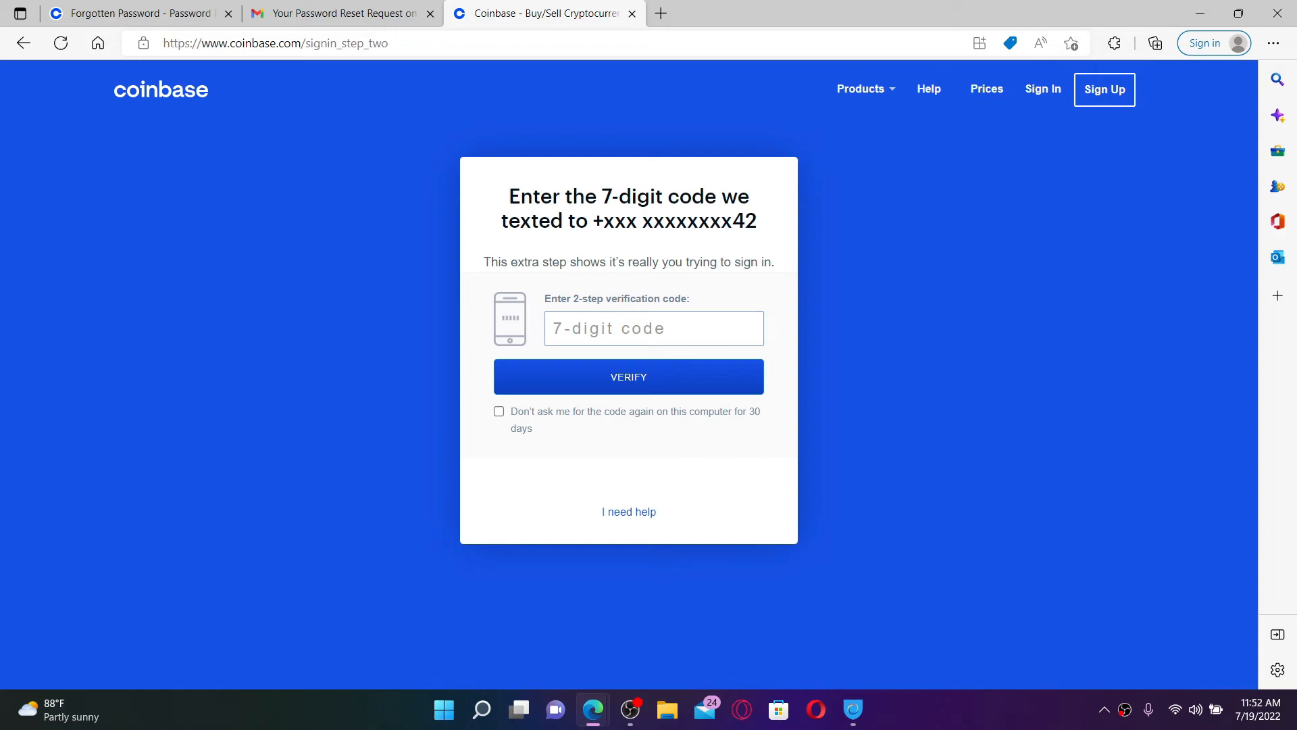
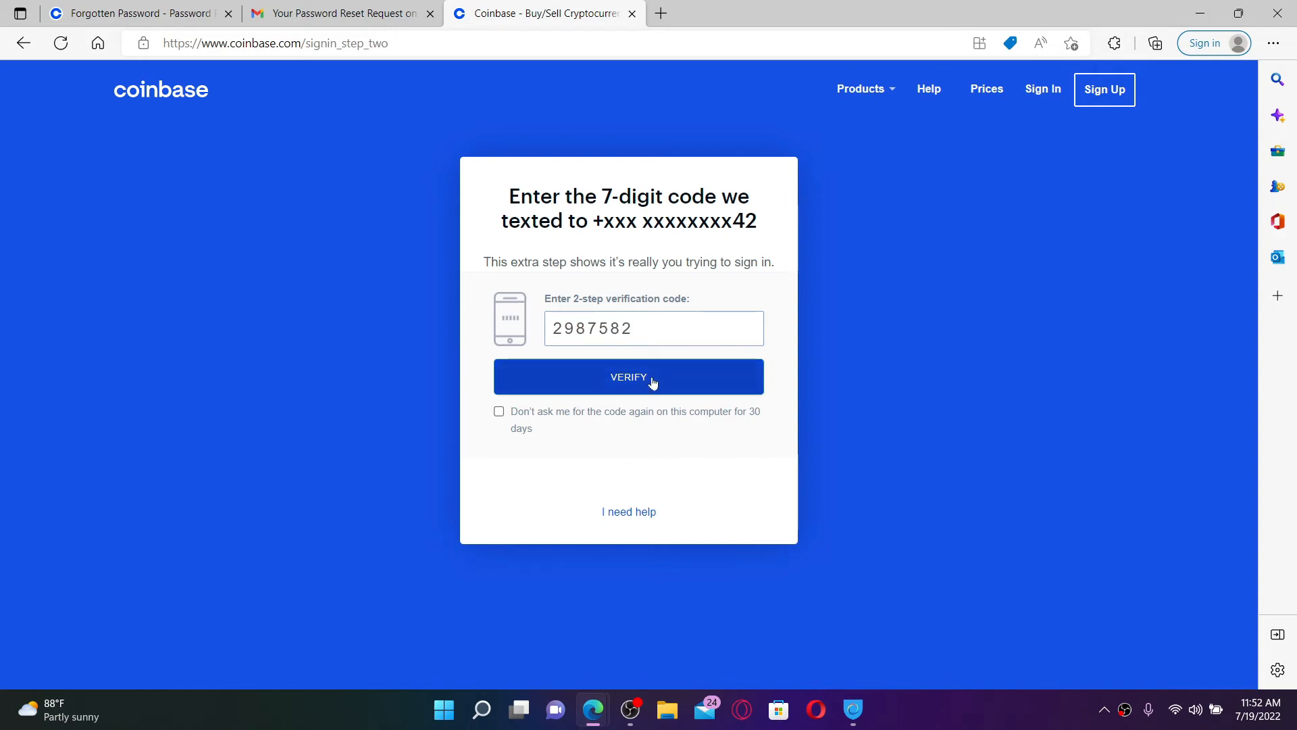
left_click(629, 376)
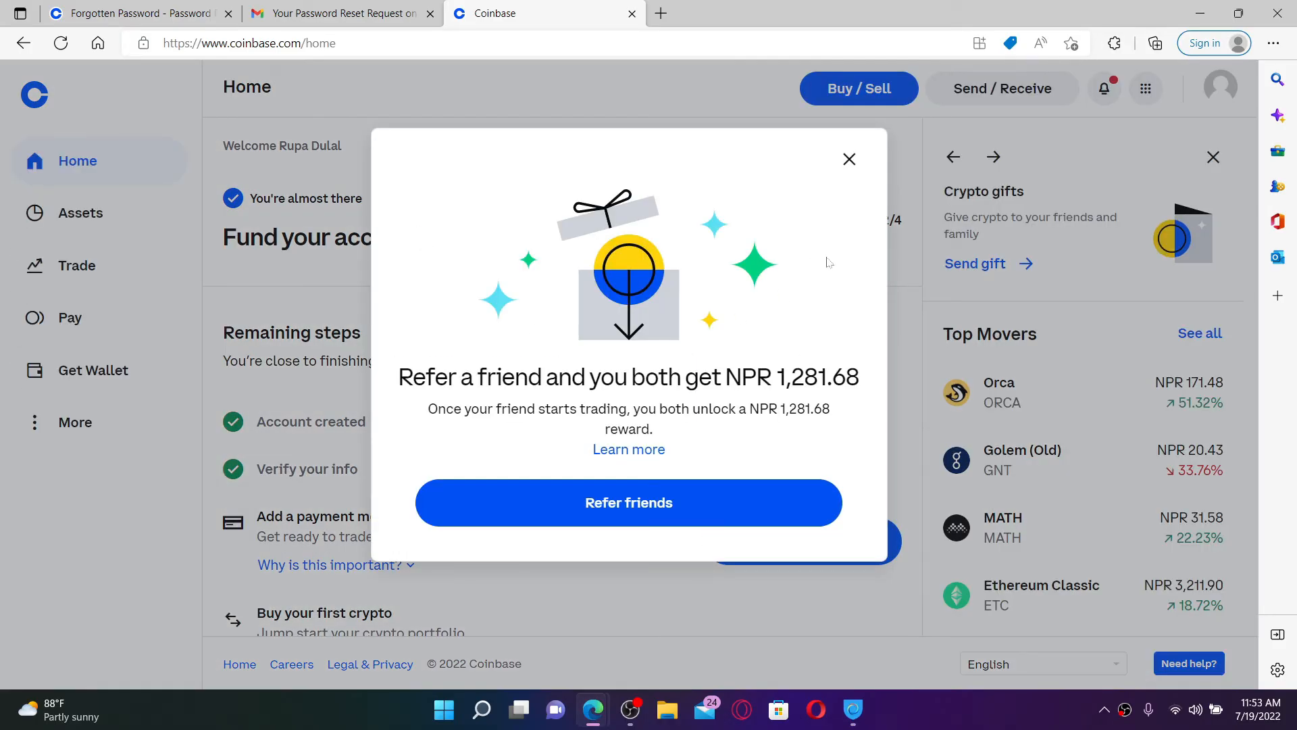
left_click(848, 159)
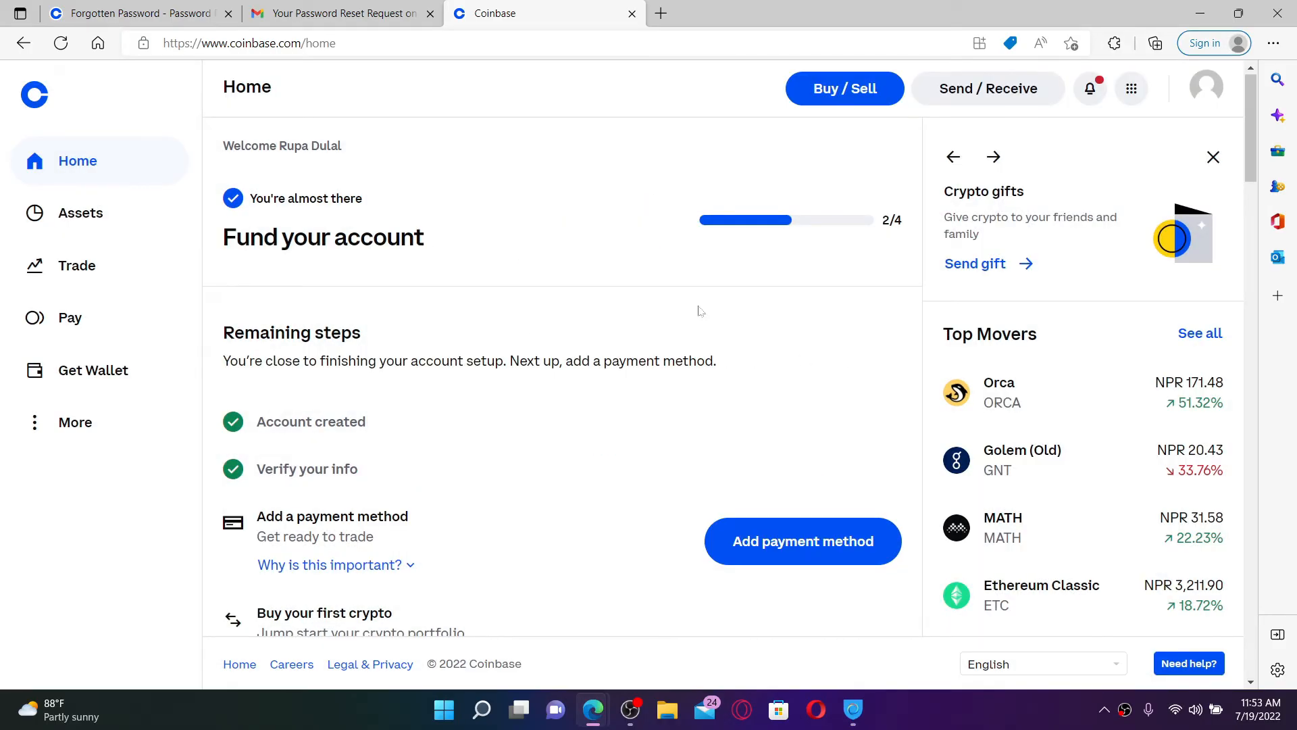